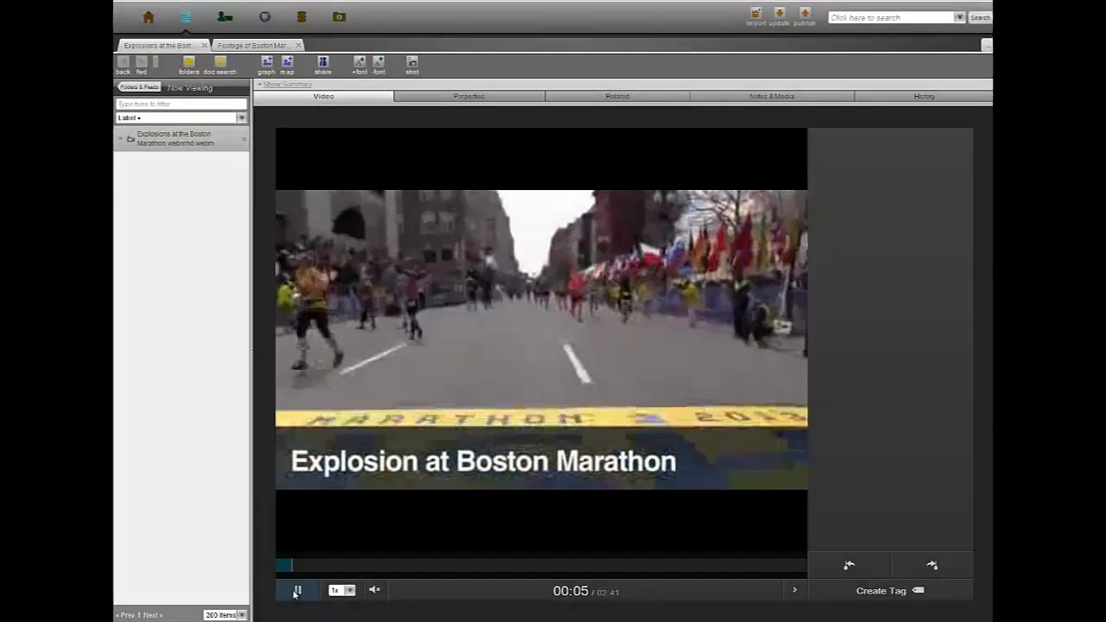
Play the marathon explosion footage and link a tag on the suspect to Suspect #1.
{"action": "left_click", "coordinate": [297, 591]}
{"action": "type", "text": "sus"}
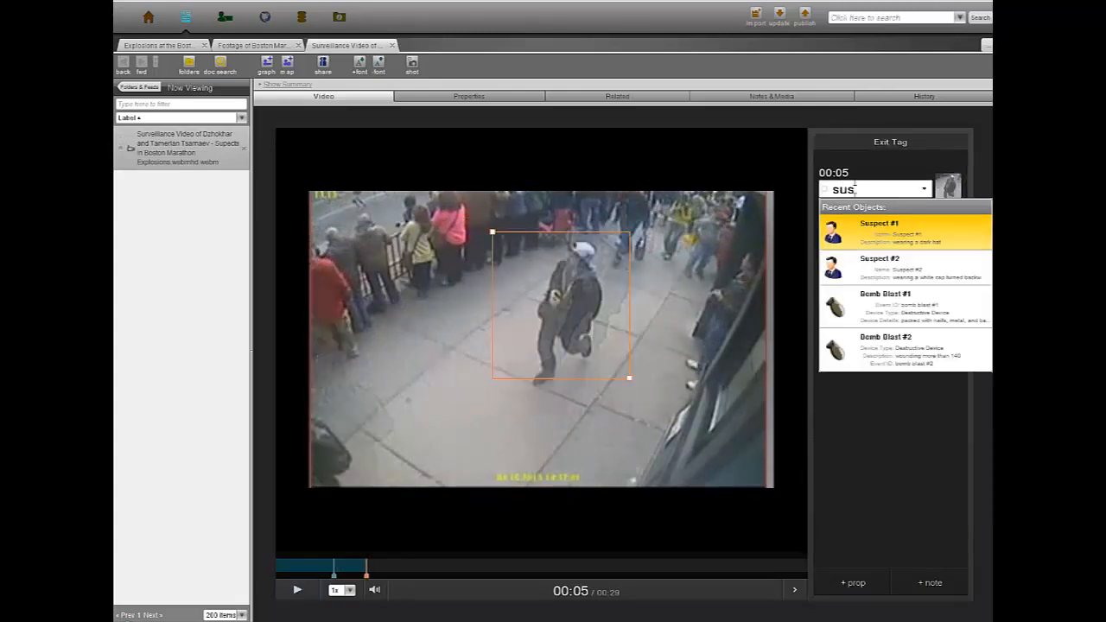
{"action": "left_click", "coordinate": [259, 18]}
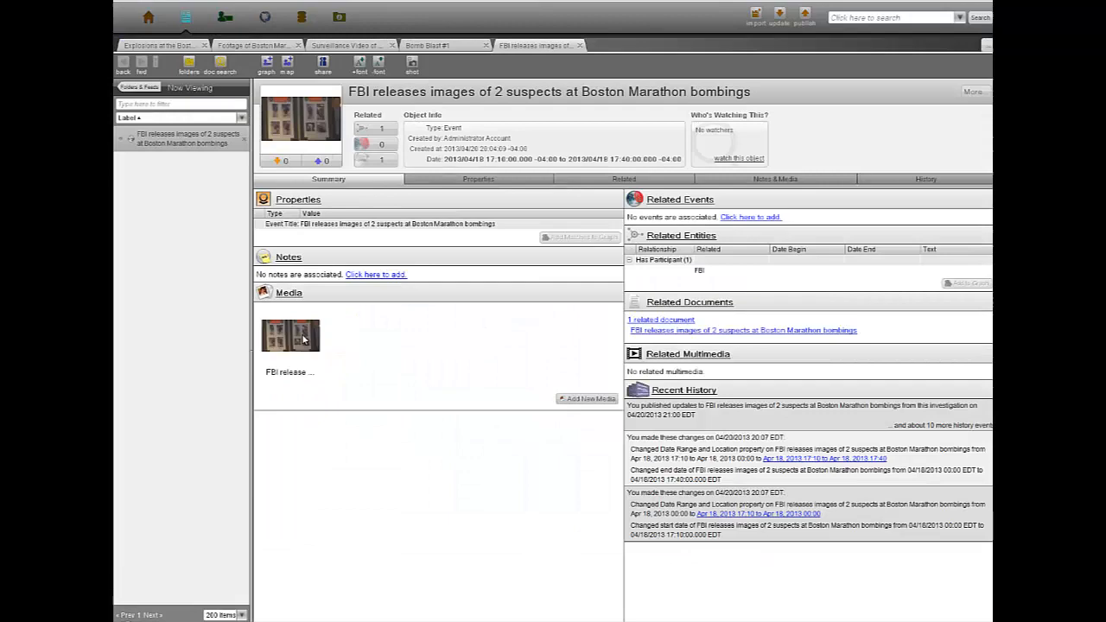
Search 'carjacking' and place the Mercedes SUV carjacking event on the Cambridge/Watertown map.
{"action": "double_click", "coordinate": [291, 335]}
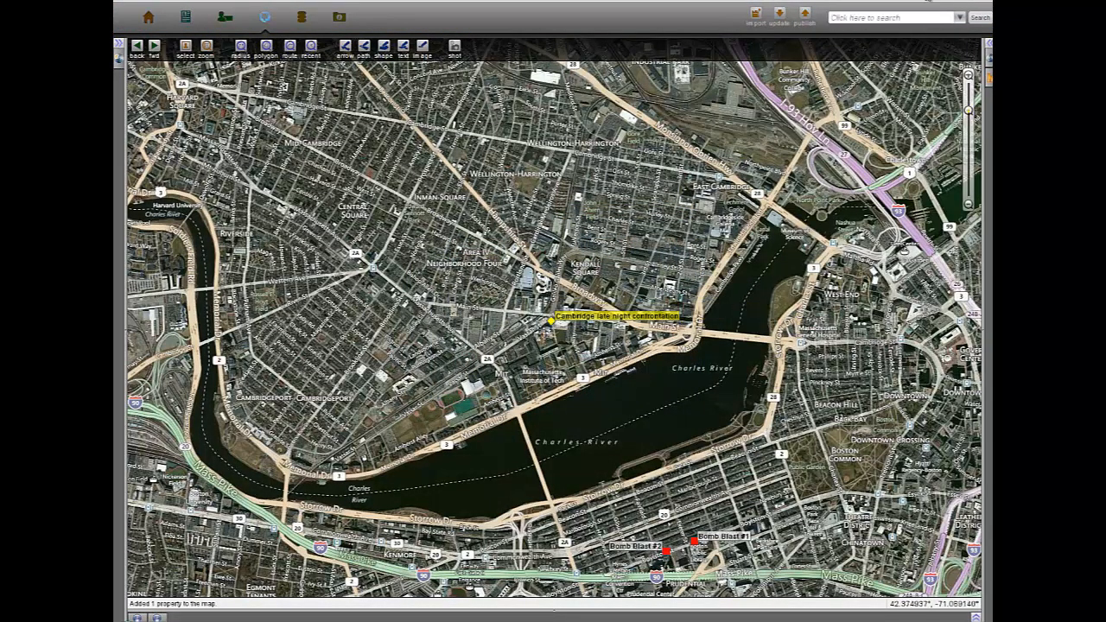
{"action": "type", "text": "carjacking"}
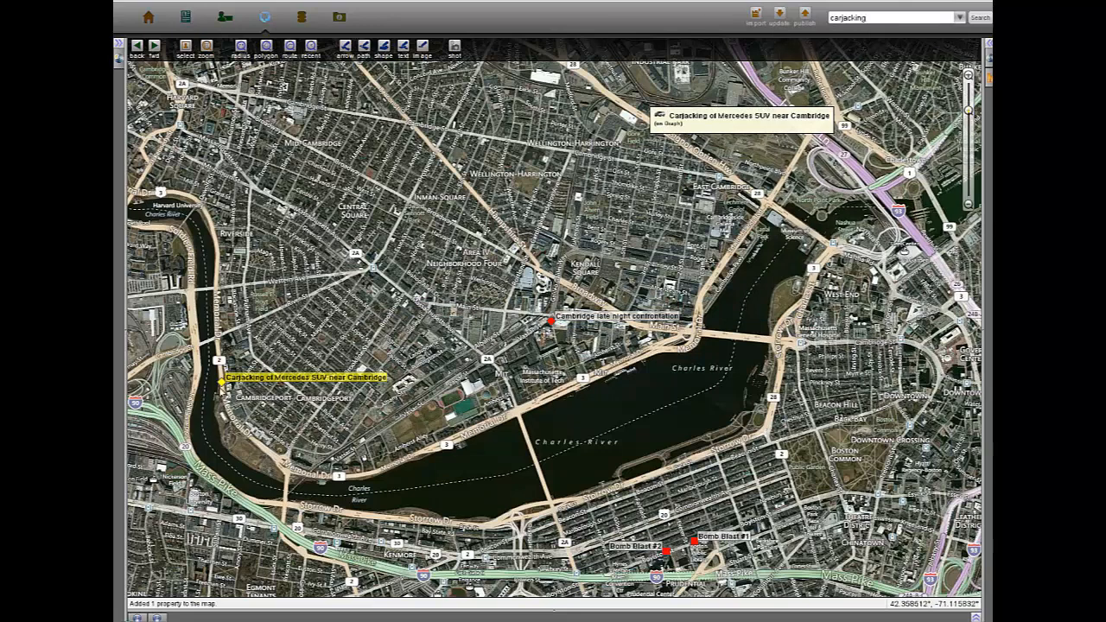
{"action": "left_click", "coordinate": [227, 18]}
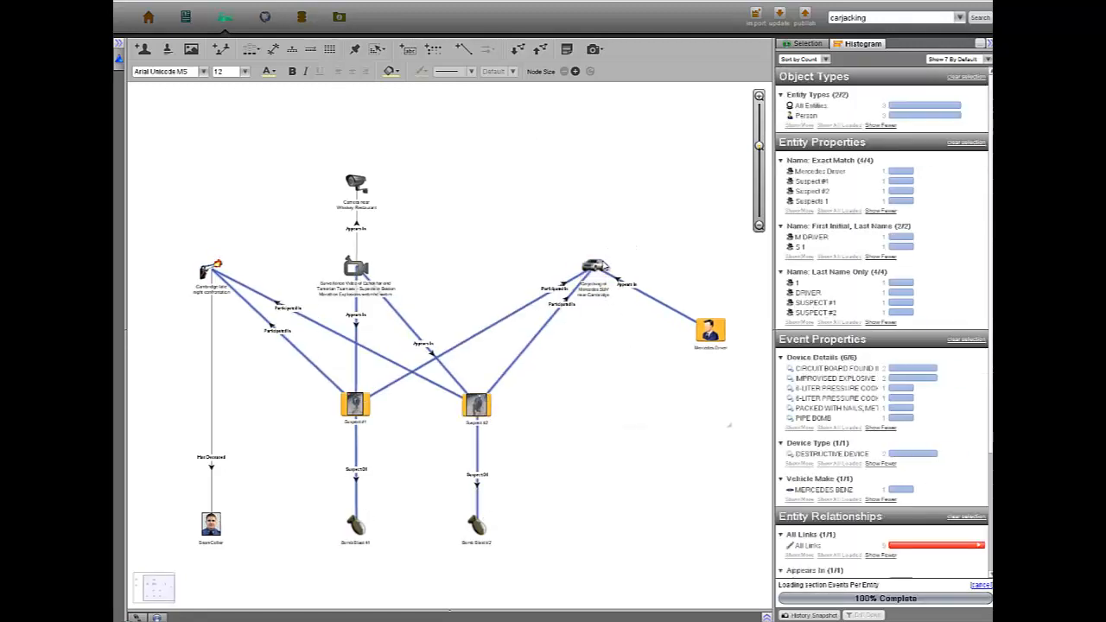
{"action": "left_click", "coordinate": [265, 17]}
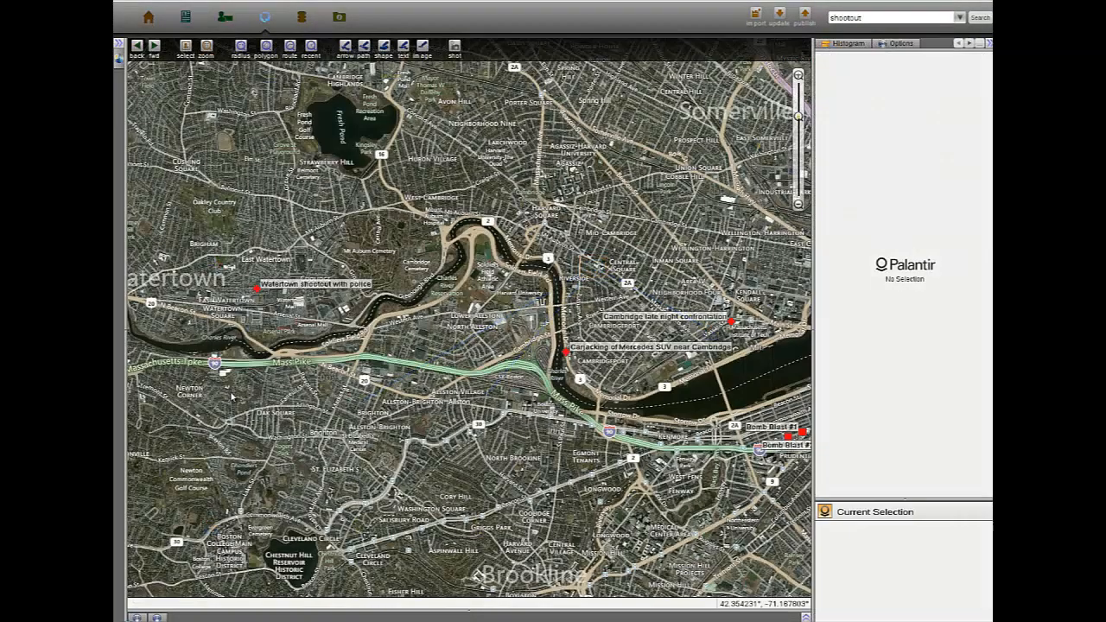
Select the Watertown shootout with police event and play its attached mpg clip.
{"action": "left_click", "coordinate": [256, 289]}
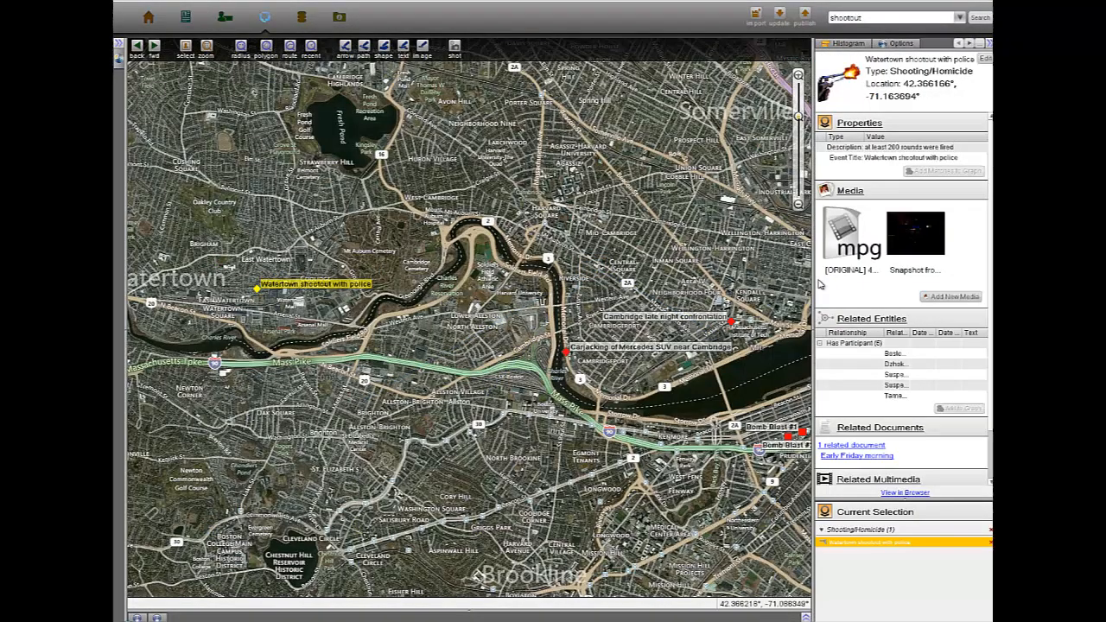
{"action": "double_click", "coordinate": [854, 235]}
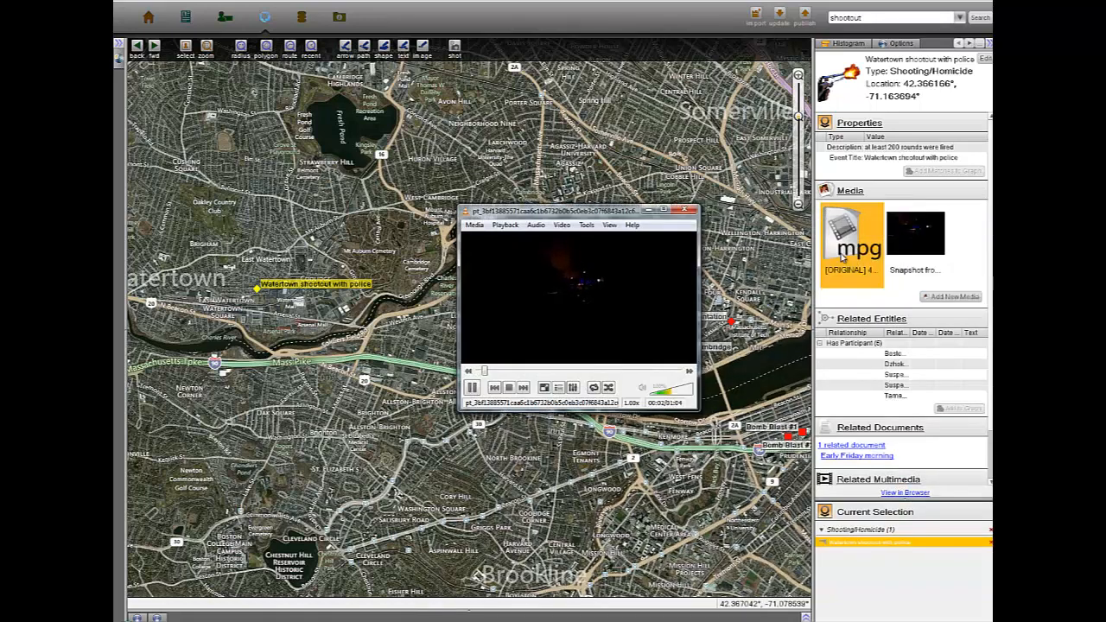
{"action": "left_click", "coordinate": [684, 210]}
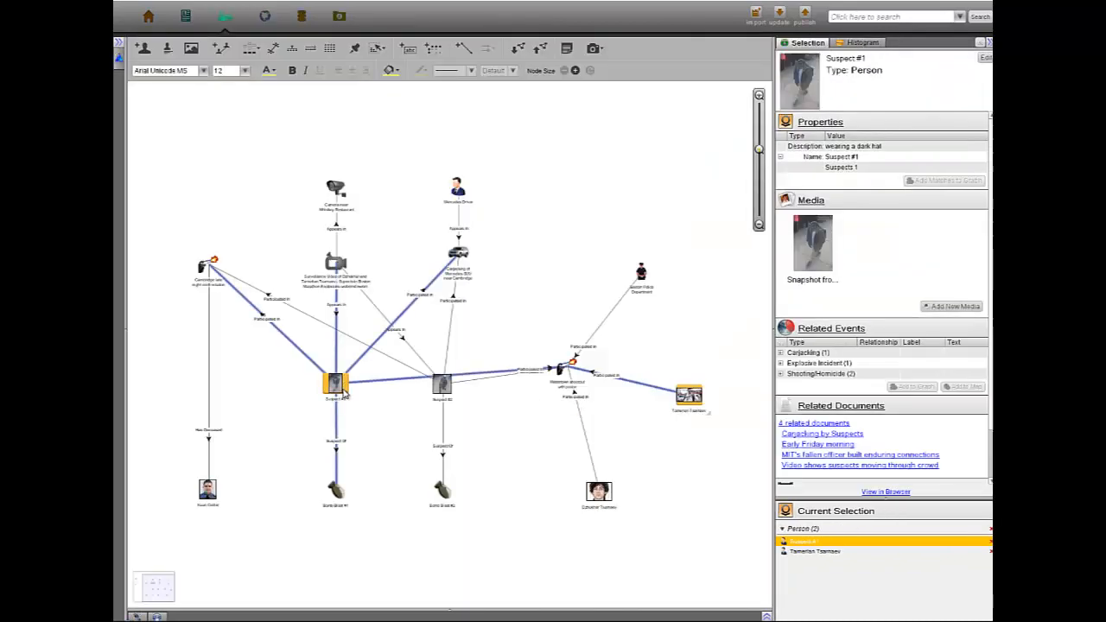
Expand Suspect #1 into Tamerlan Tsarnaev with his relatives and select Dzhokhar Tsarnaev.
{"action": "left_click", "coordinate": [691, 394]}
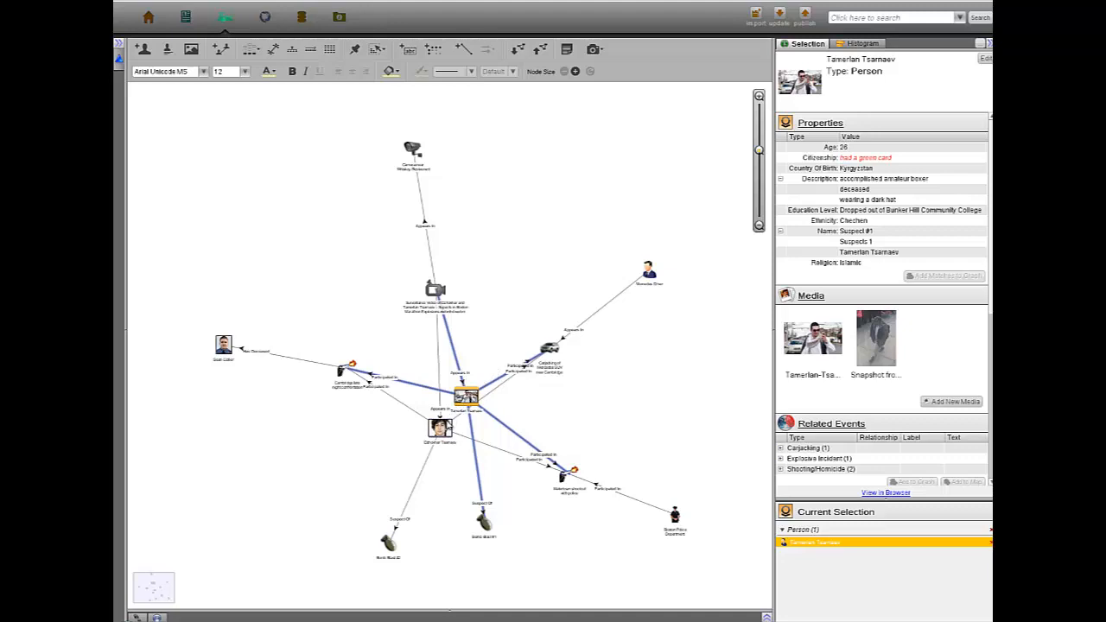
{"action": "left_click", "coordinate": [436, 427]}
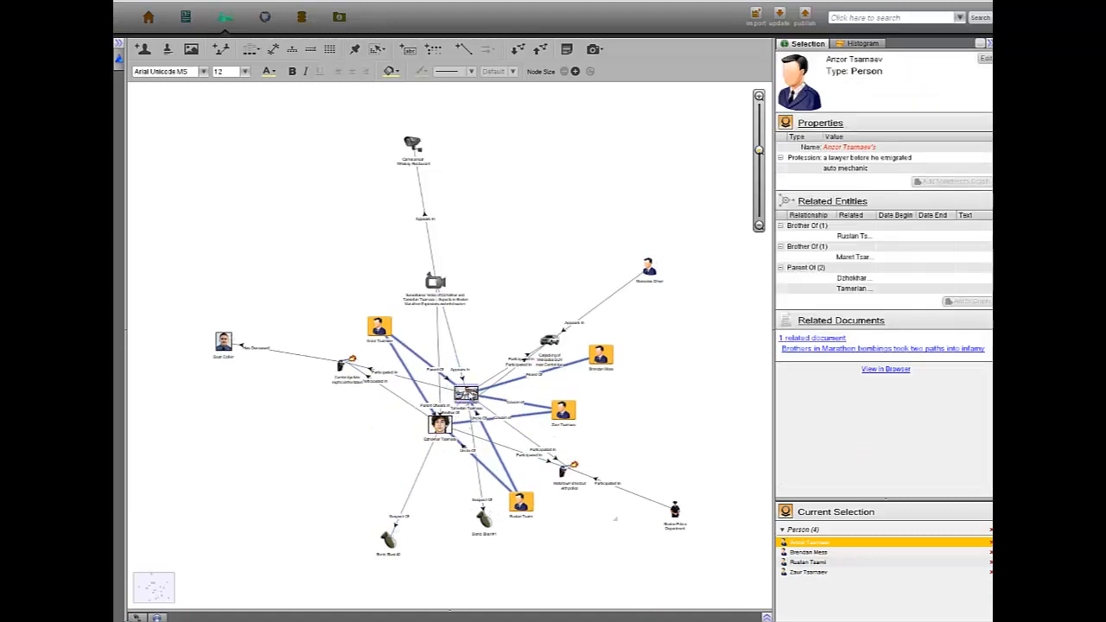
{"action": "left_click", "coordinate": [437, 428]}
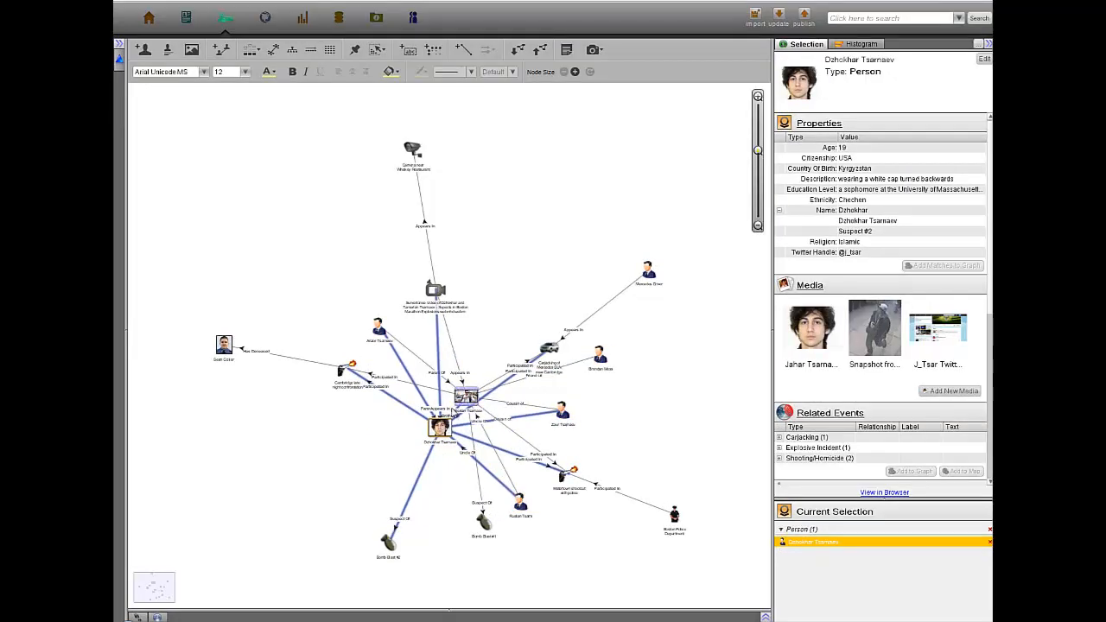
{"action": "mouse_move", "coordinate": [413, 12]}
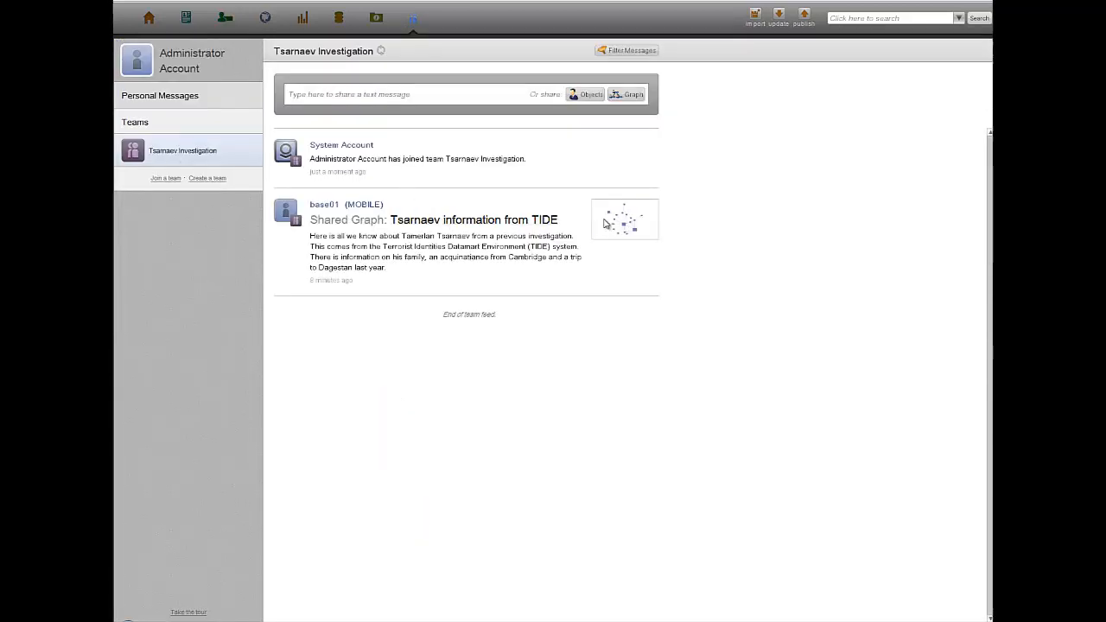
Merge the shared Tsarnaev TIDE graph into the link graph and show the Watertown map.
{"action": "left_click", "coordinate": [626, 218]}
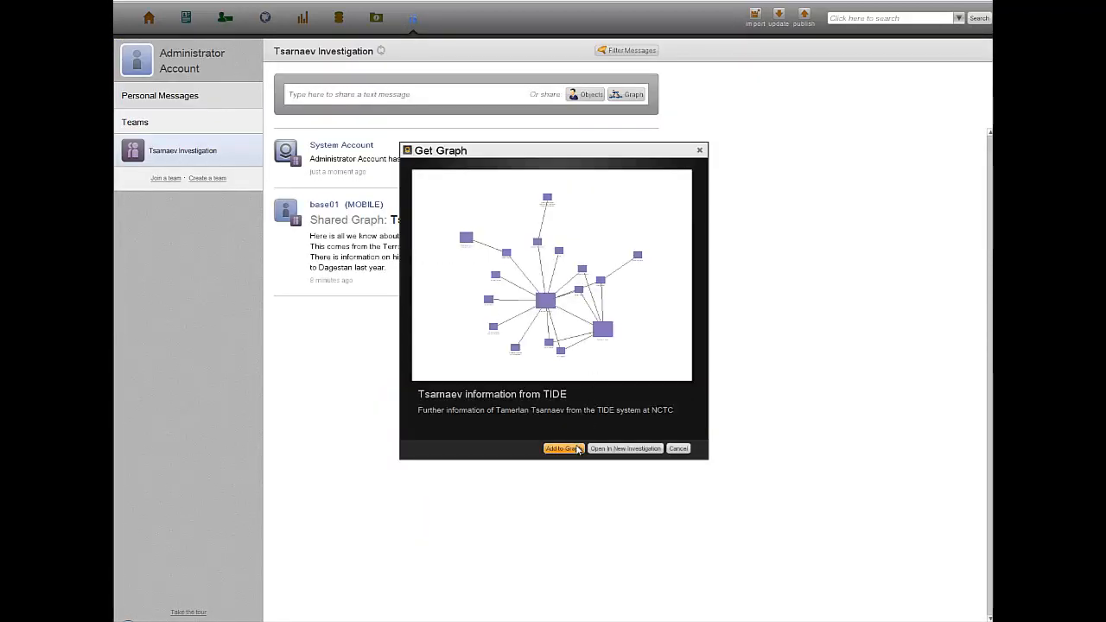
{"action": "left_click", "coordinate": [558, 449]}
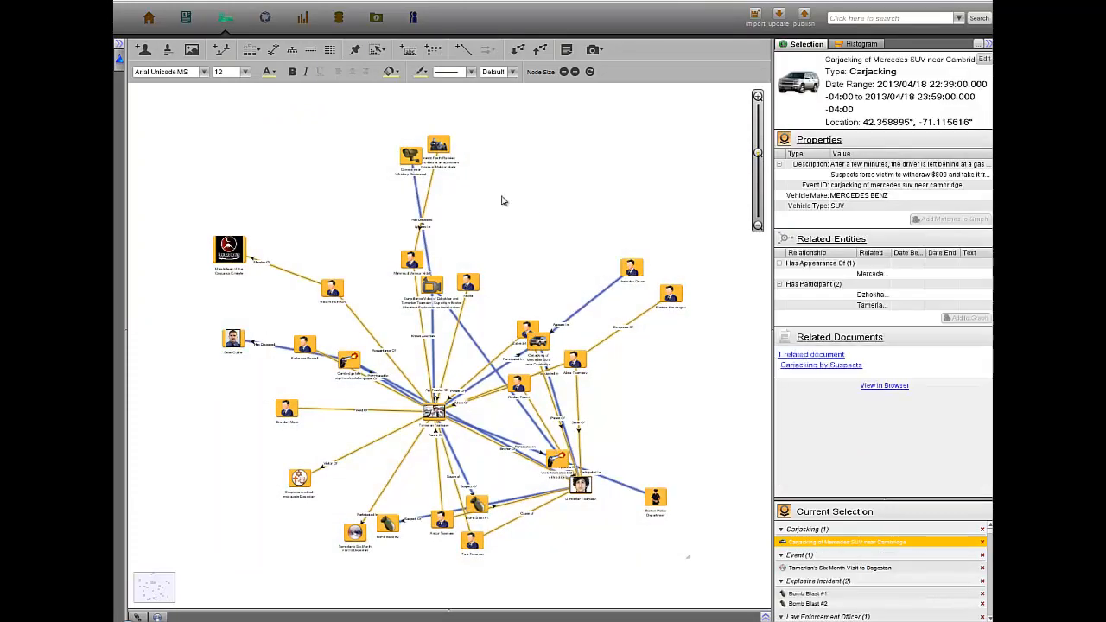
{"action": "left_click", "coordinate": [277, 49]}
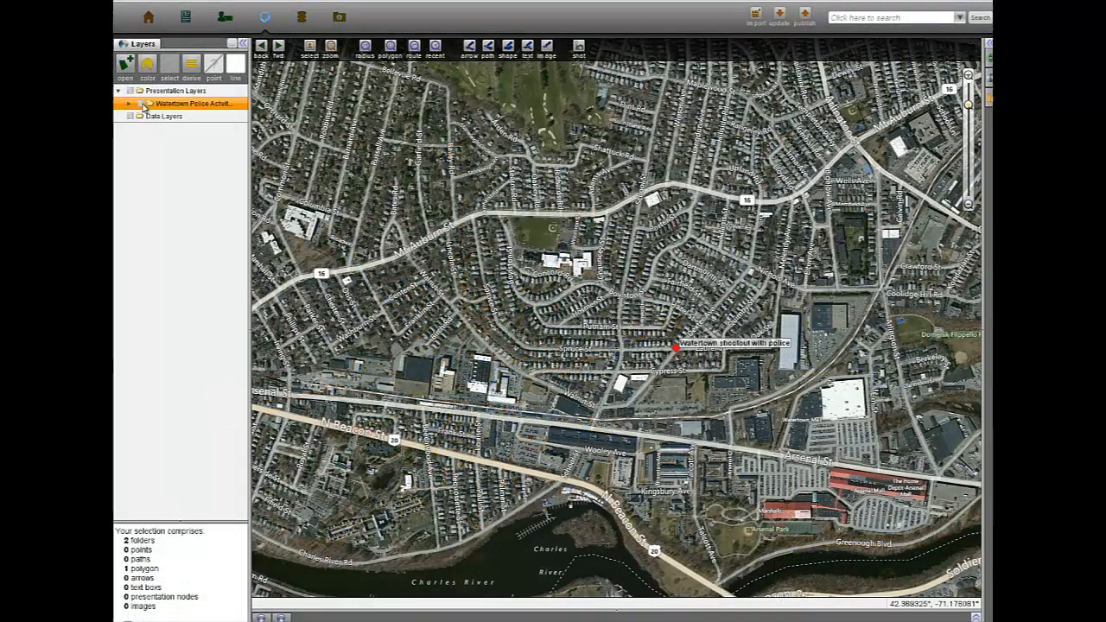
Broadcast '911 tip: suspect may have been spotted on Franklin St' to Delta Team.
{"action": "left_click", "coordinate": [138, 104]}
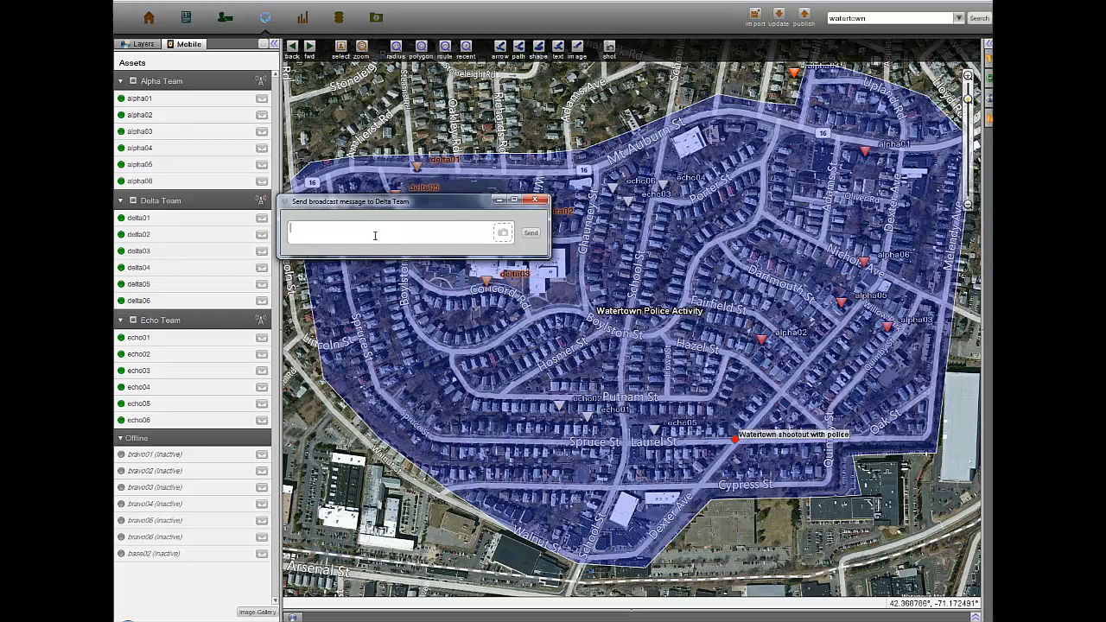
{"action": "type", "text": "911 tip: suspect may have been spotted on Franklin St"}
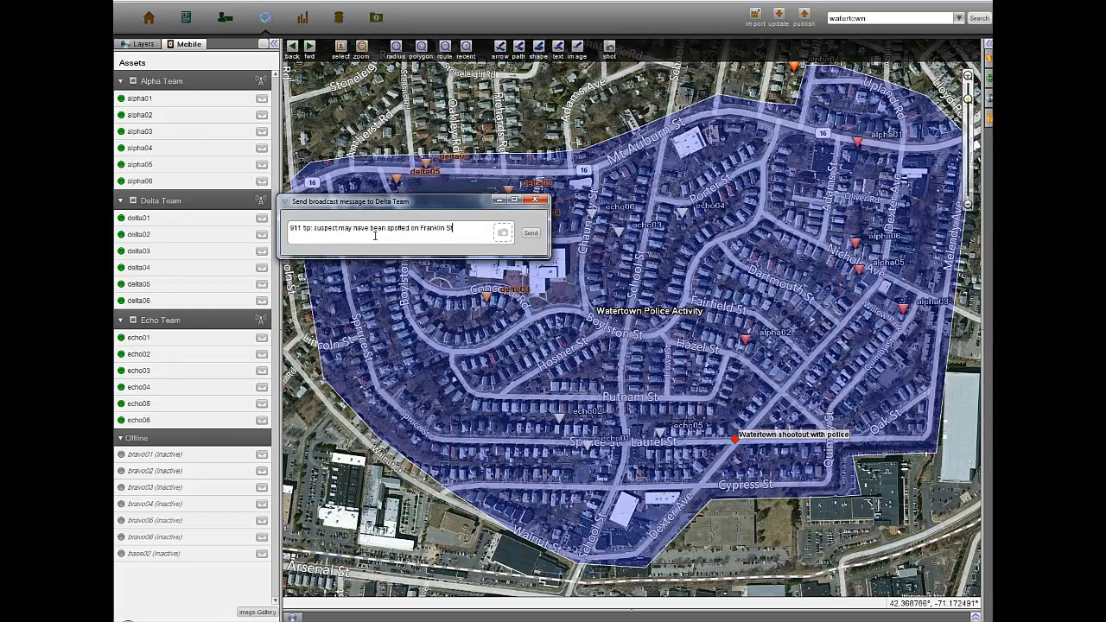
{"action": "left_click", "coordinate": [530, 233]}
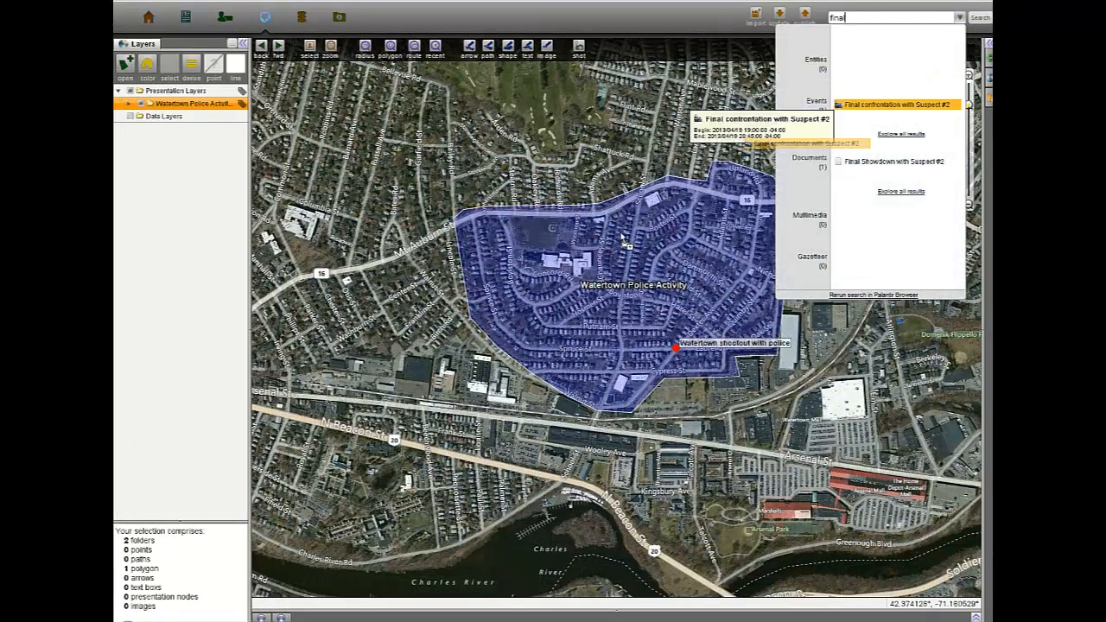
Open the Final confrontation with Suspect #2 event from the search results.
{"action": "left_click", "coordinate": [897, 102]}
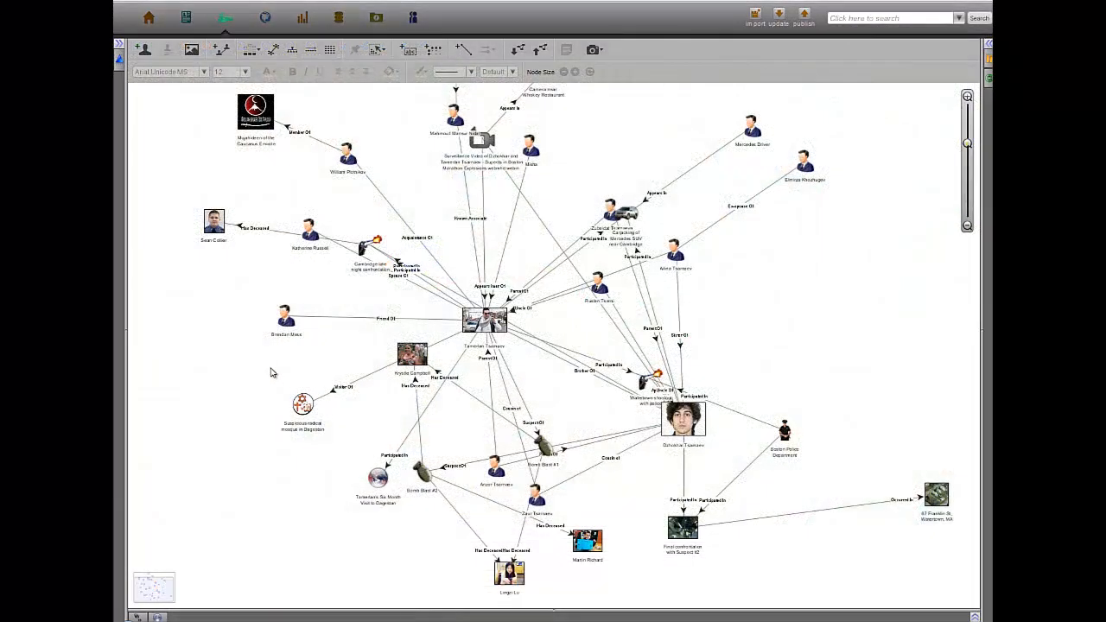
Select every entity in the link graph and arrange them in a hierarchical layout.
{"action": "left_click", "coordinate": [484, 320]}
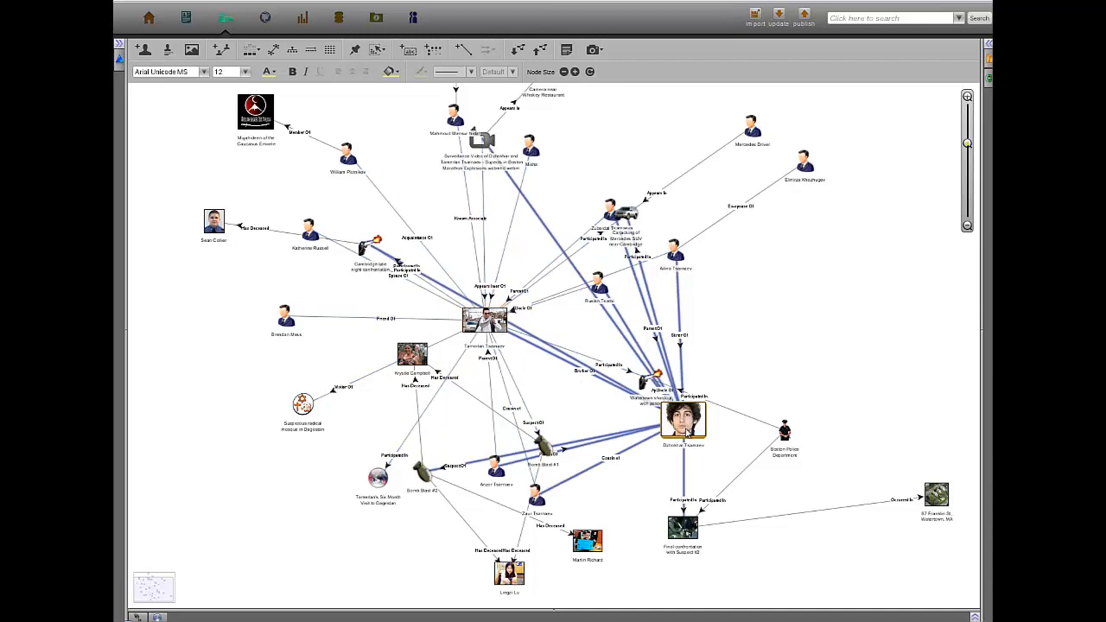
{"action": "key", "text": "ctrl+a"}
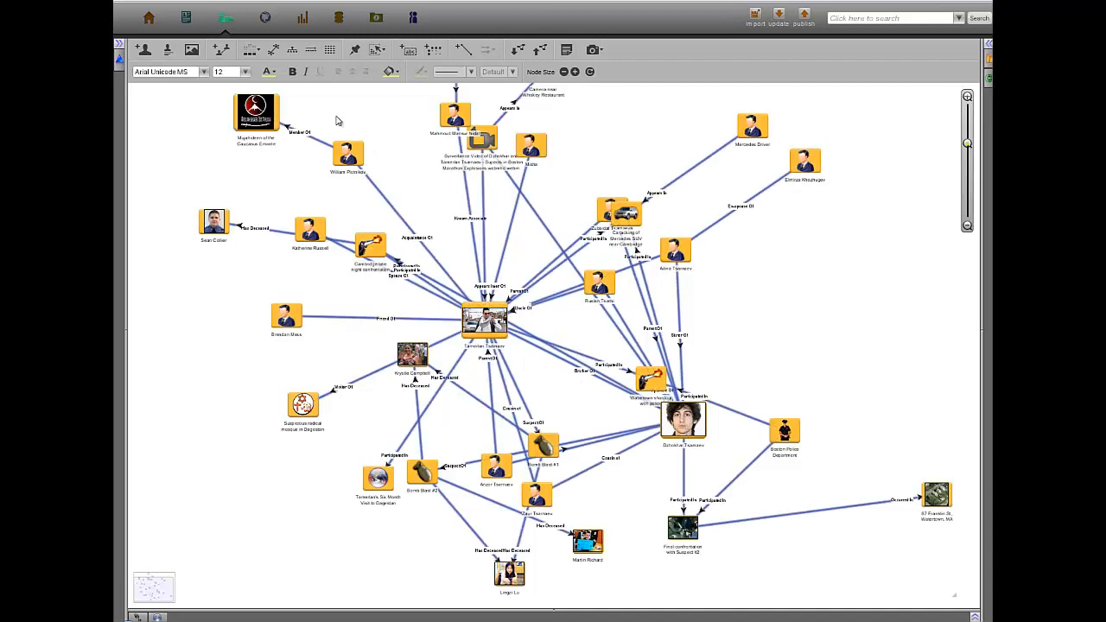
{"action": "left_click", "coordinate": [293, 48]}
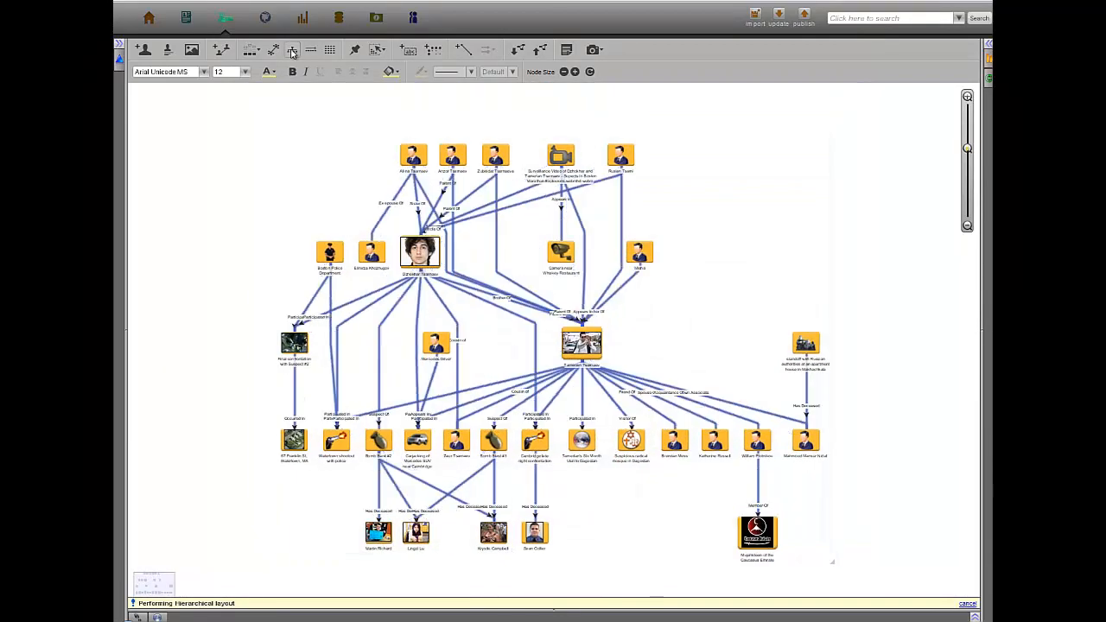